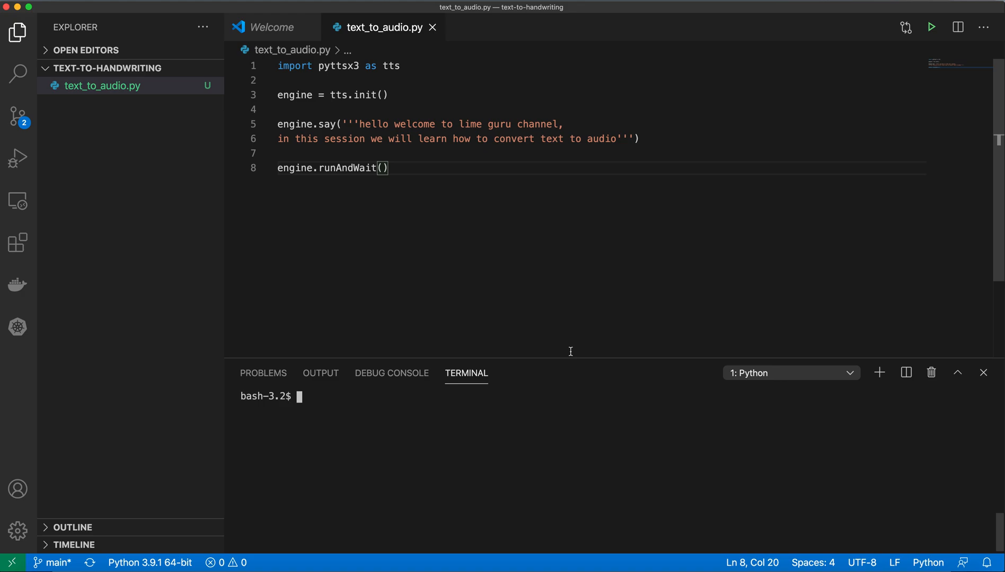
{"action": "mouse_move", "coordinate": [342, 73]}
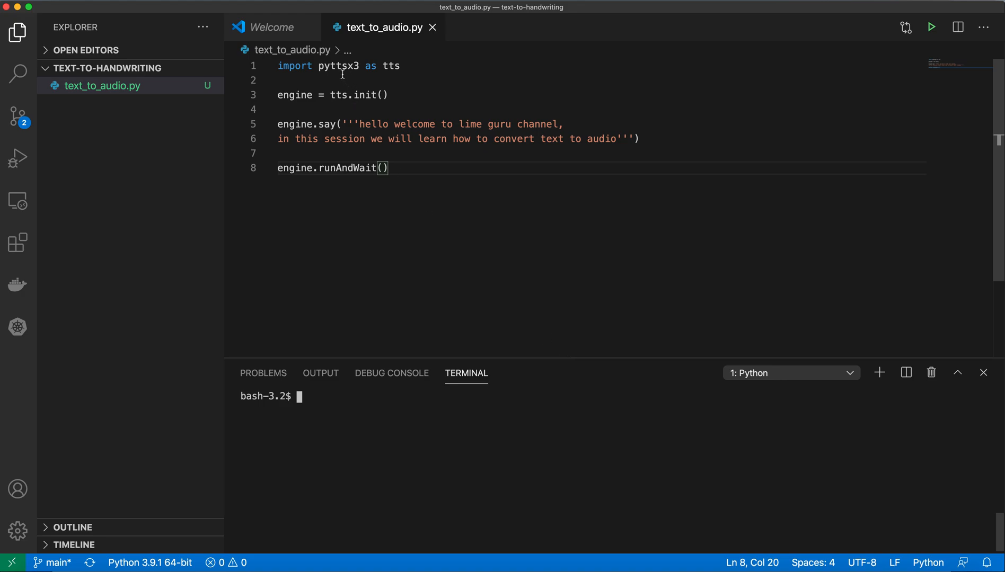
Step: Review the script's pyttsx3 import, tts alias, engine init and say call
{"action": "double_click", "coordinate": [338, 65]}
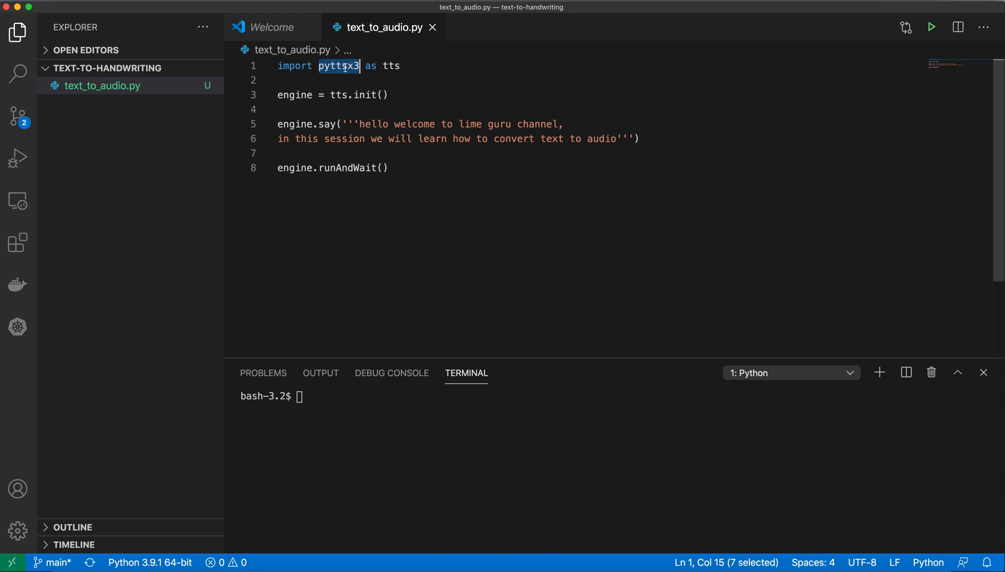
{"action": "double_click", "coordinate": [390, 66]}
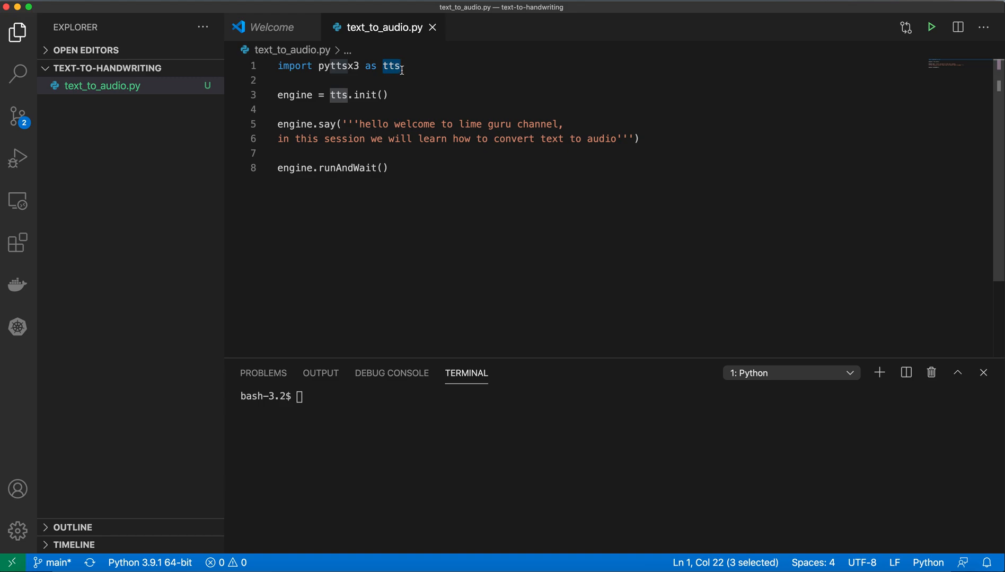
{"action": "double_click", "coordinate": [337, 95]}
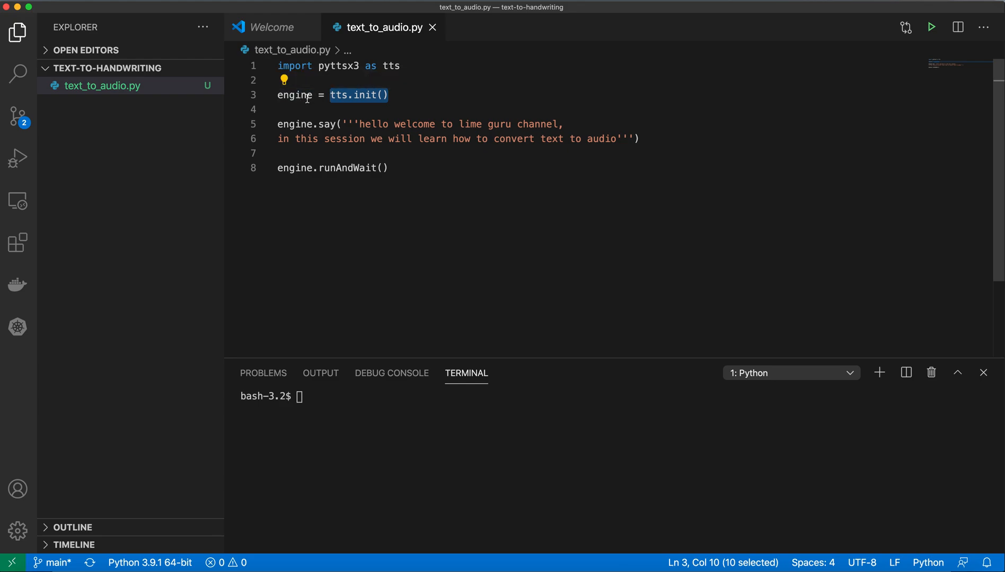
{"action": "double_click", "coordinate": [295, 94]}
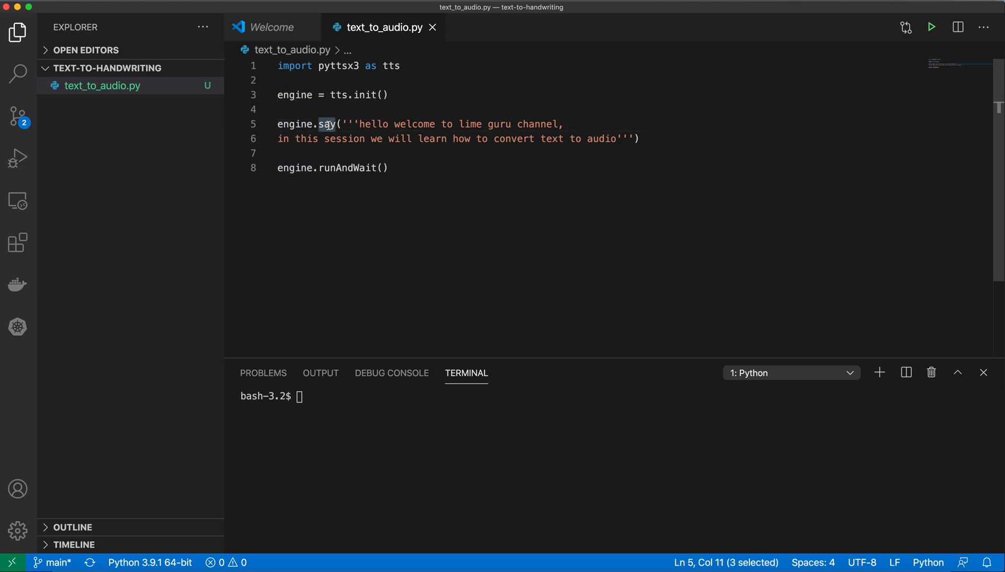
{"action": "mouse_move", "coordinate": [360, 127]}
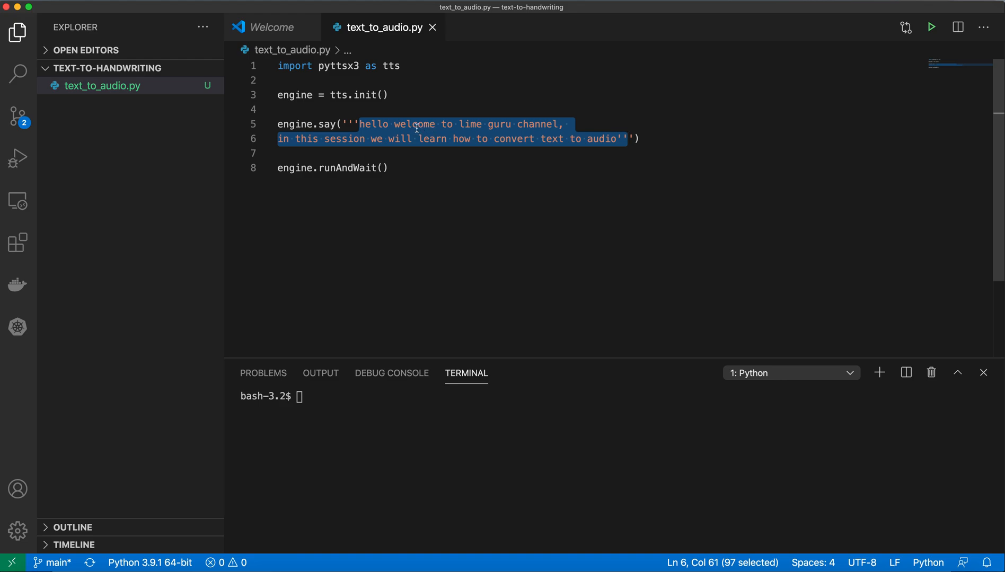
{"action": "mouse_move", "coordinate": [374, 143]}
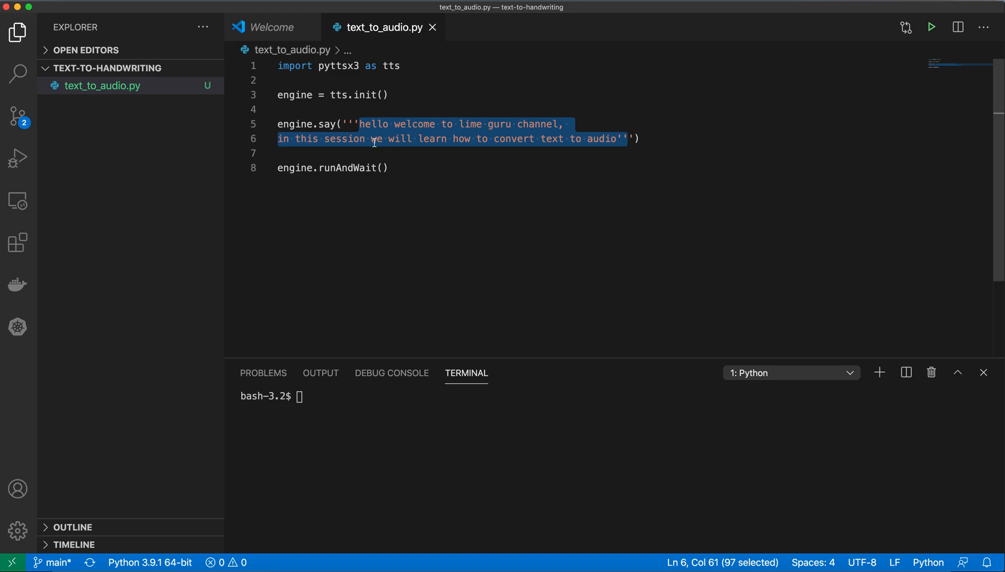
{"action": "mouse_move", "coordinate": [482, 143]}
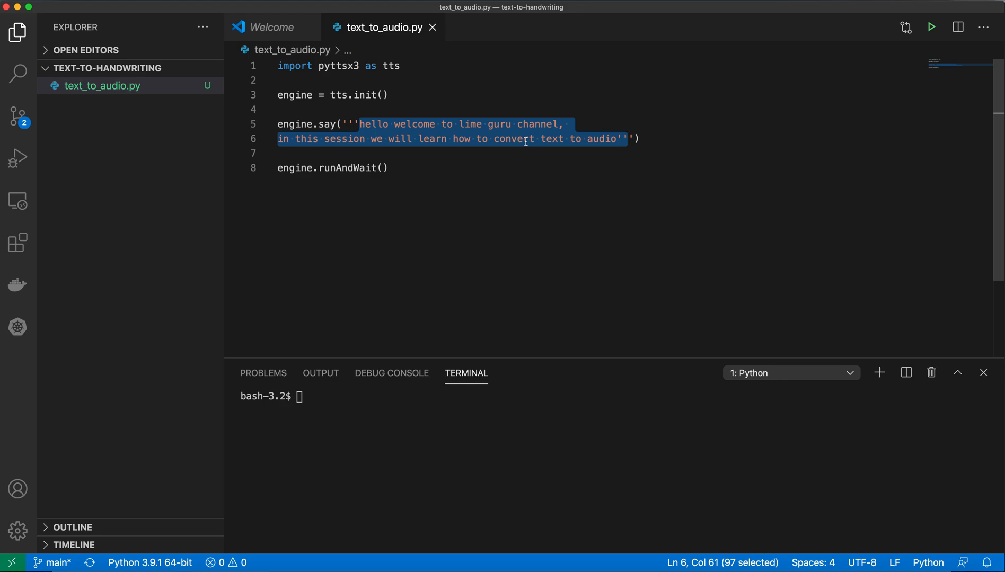
{"action": "left_click", "coordinate": [416, 168]}
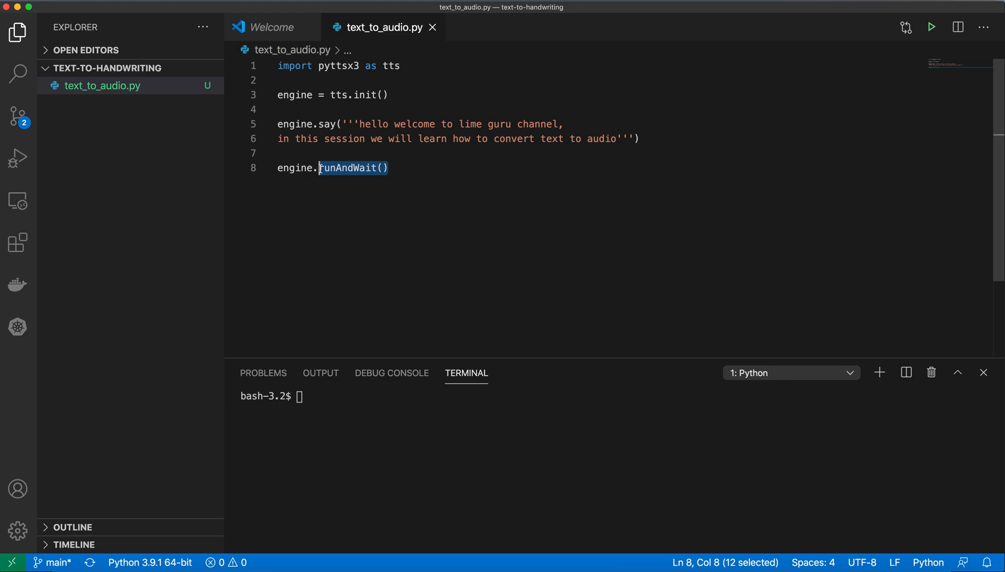
{"action": "mouse_move", "coordinate": [415, 168]}
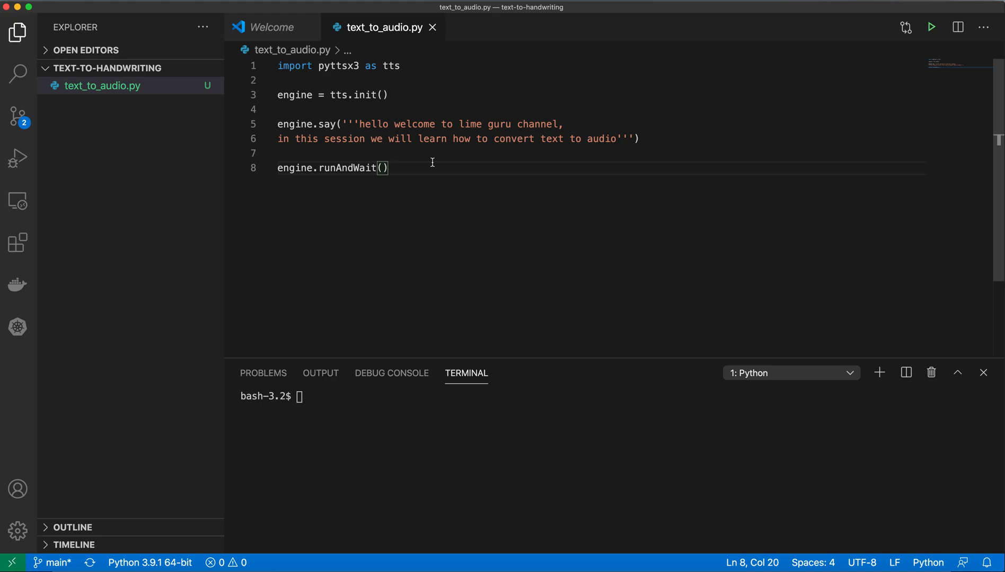
{"action": "mouse_move", "coordinate": [835, 4]}
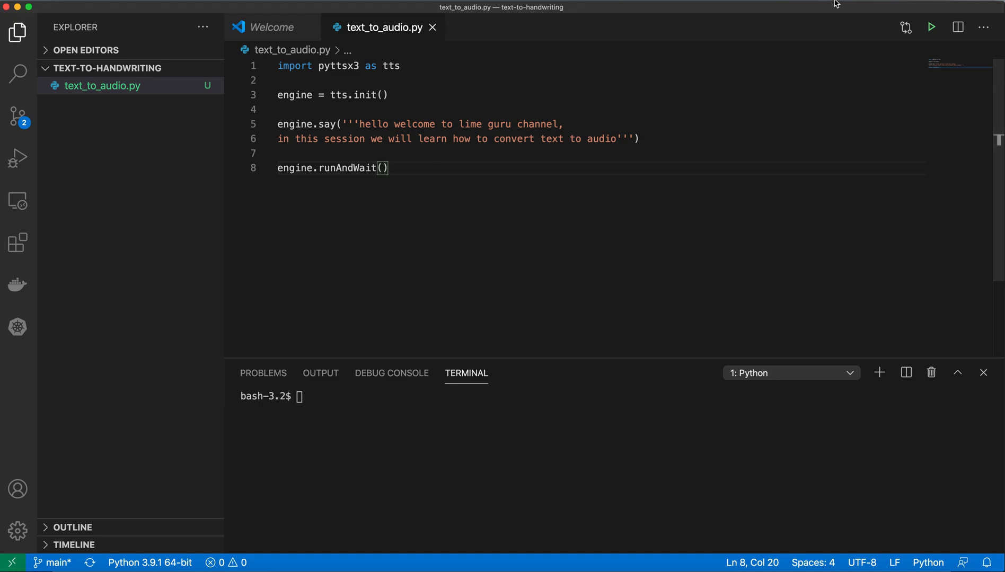
{"action": "mouse_move", "coordinate": [930, 27]}
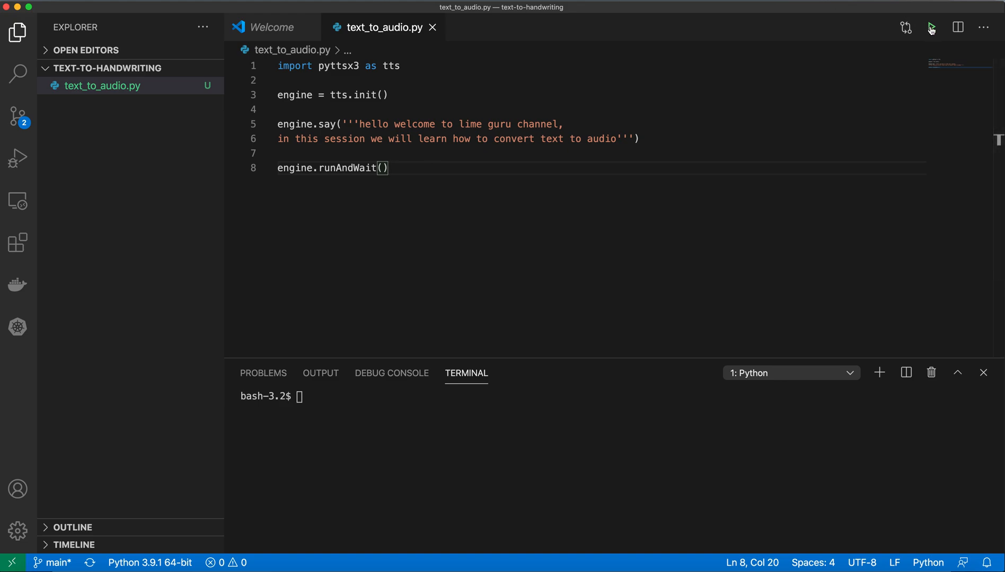
Step: Run text_to_audio.py with the Run Python File button so it speaks the message
{"action": "left_click", "coordinate": [930, 26]}
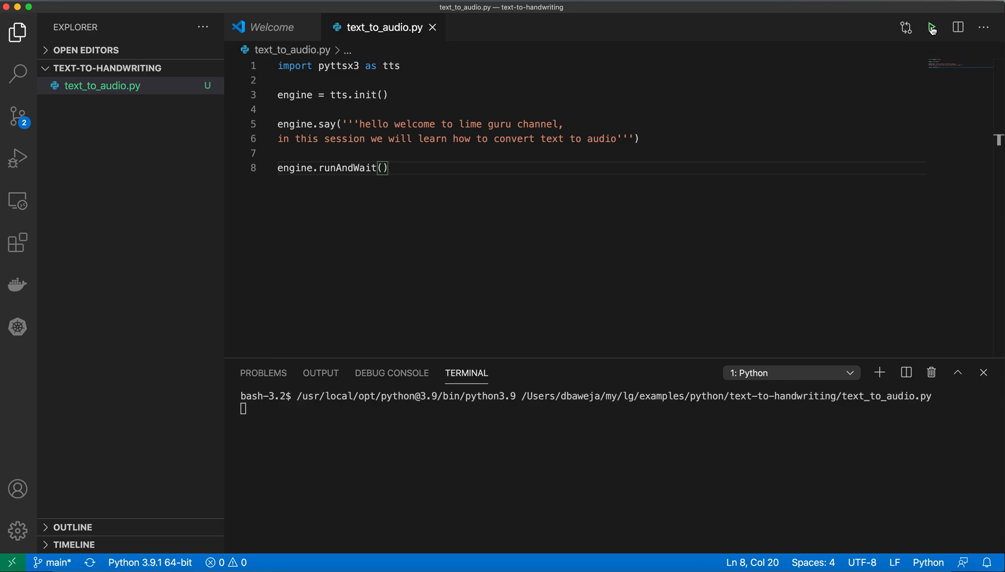
{"action": "mouse_move", "coordinate": [834, 130]}
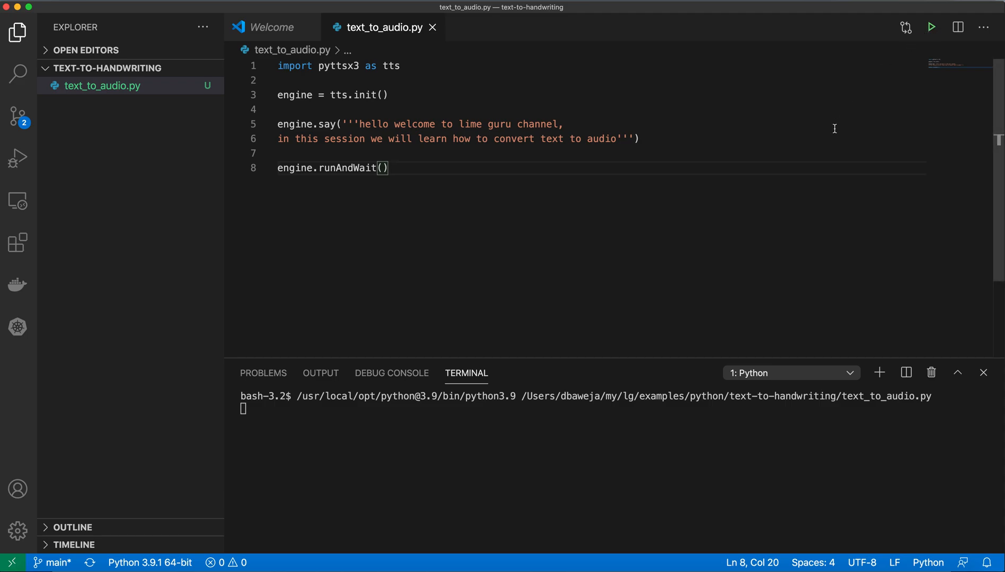